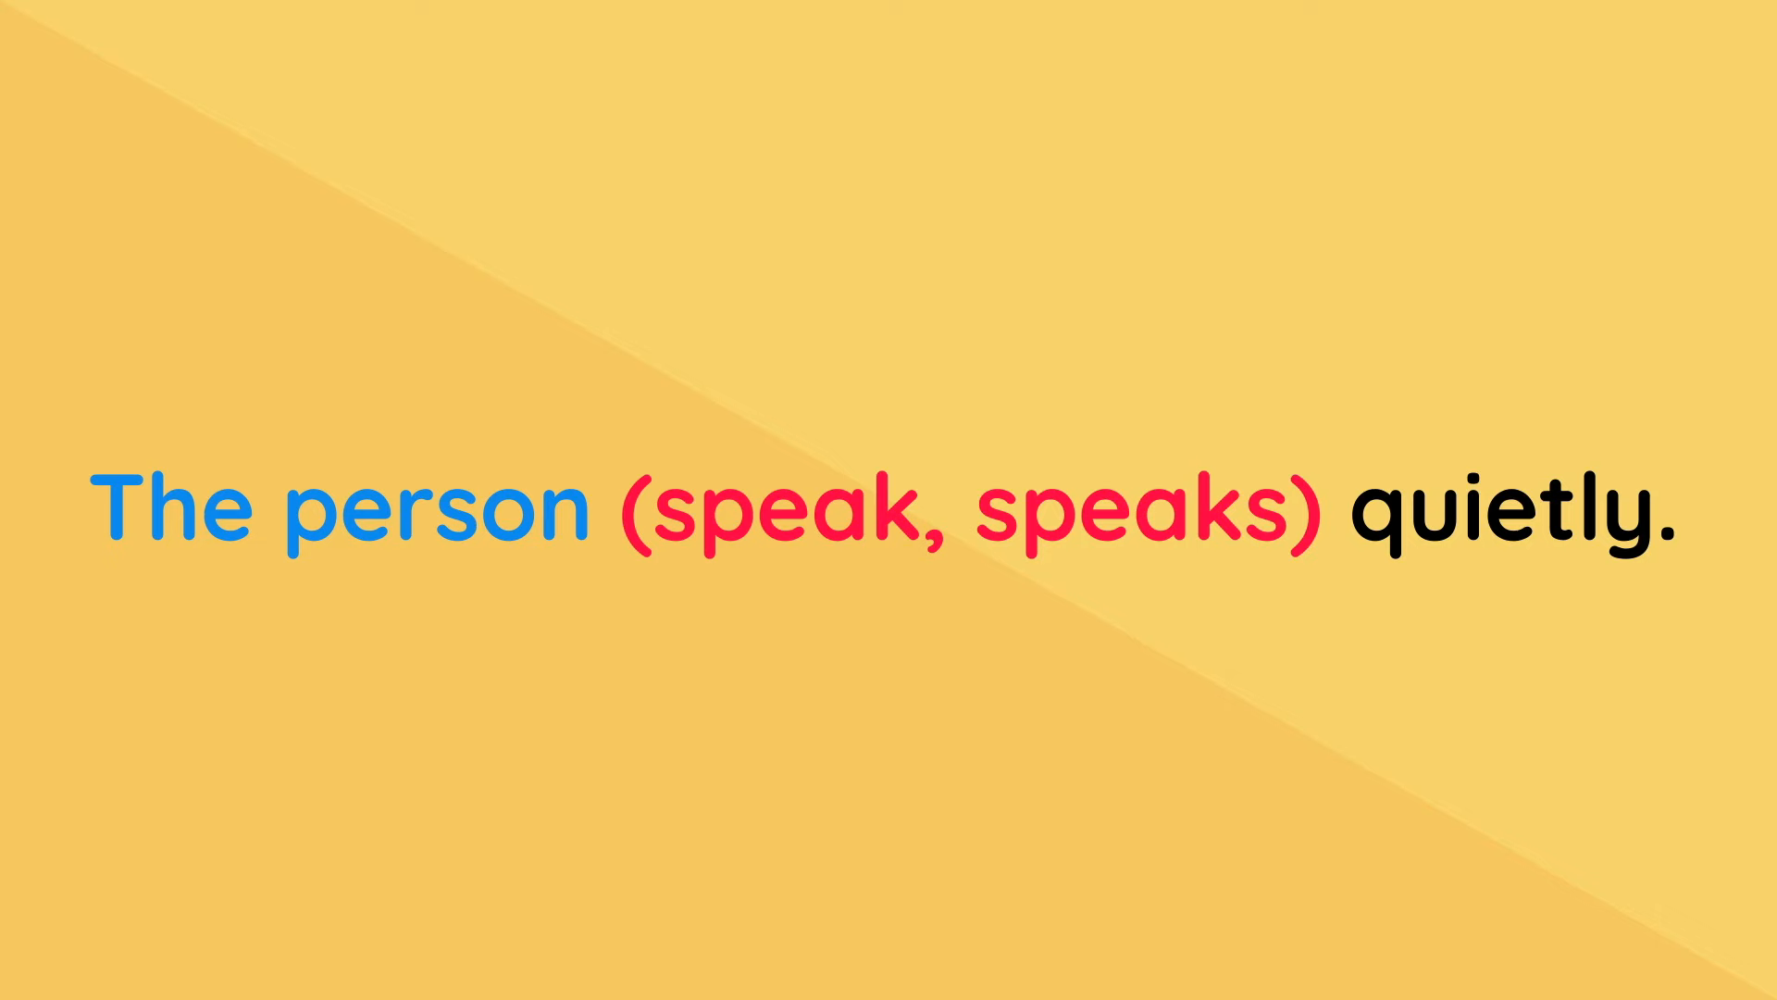
click(1144, 511)
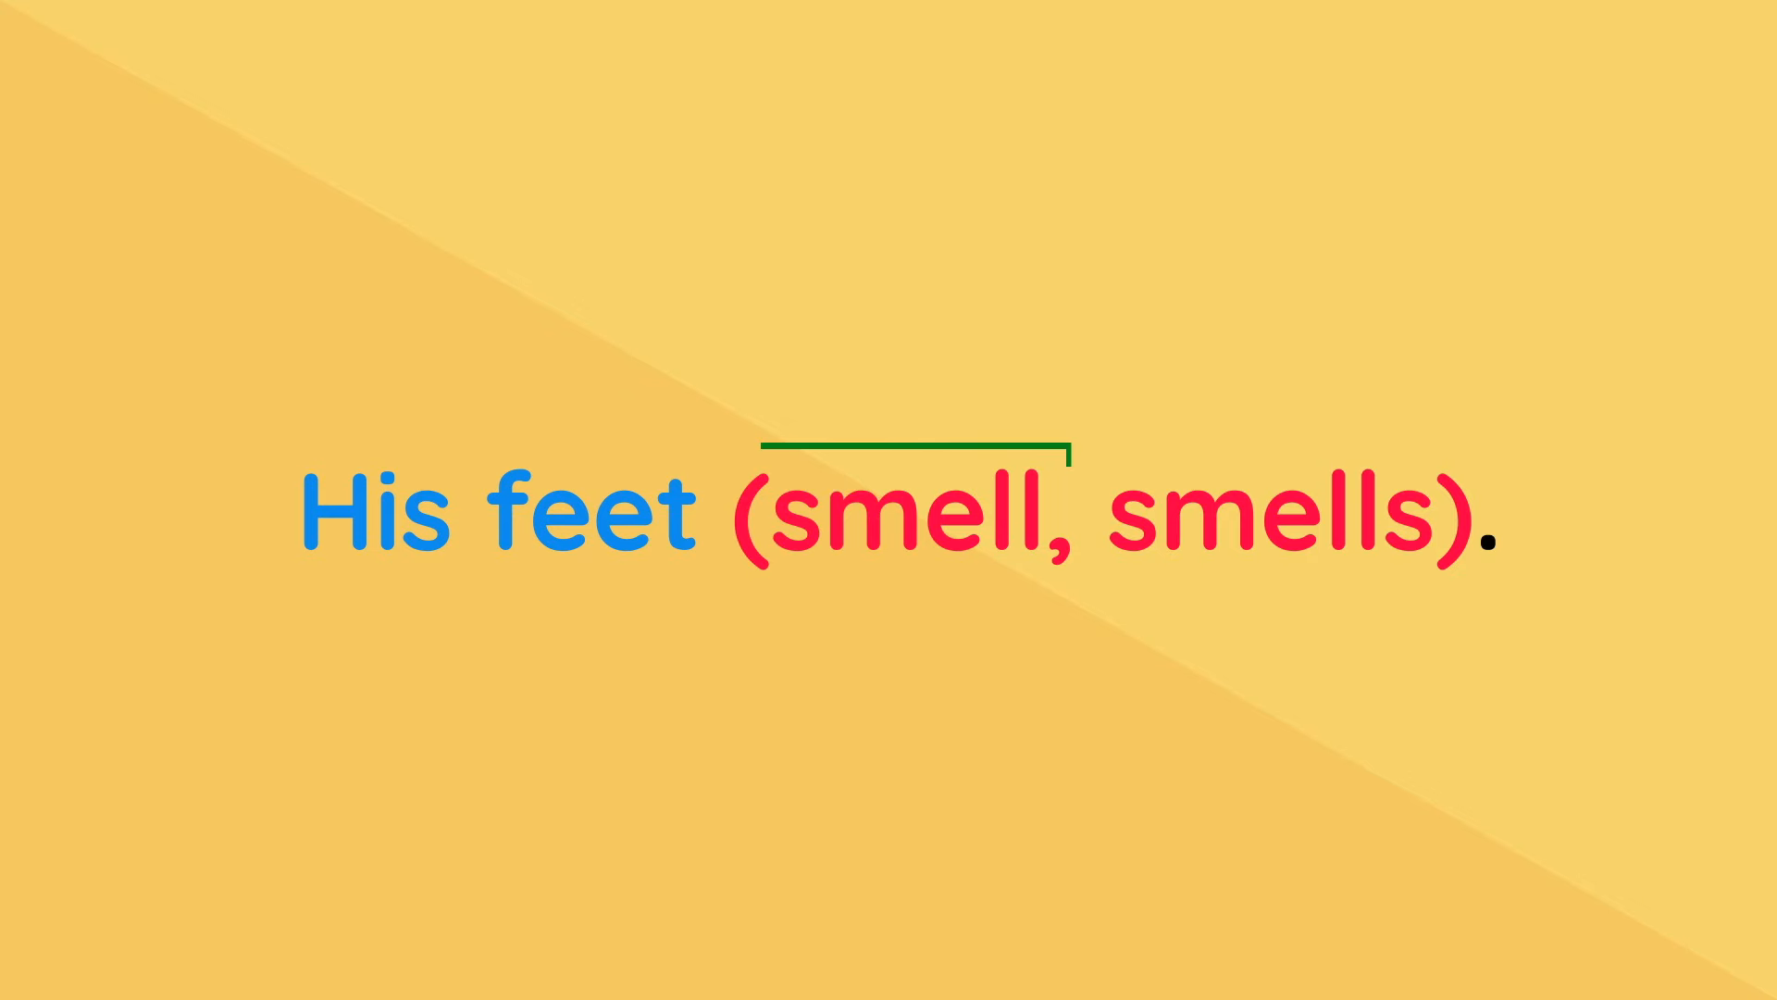
click(913, 513)
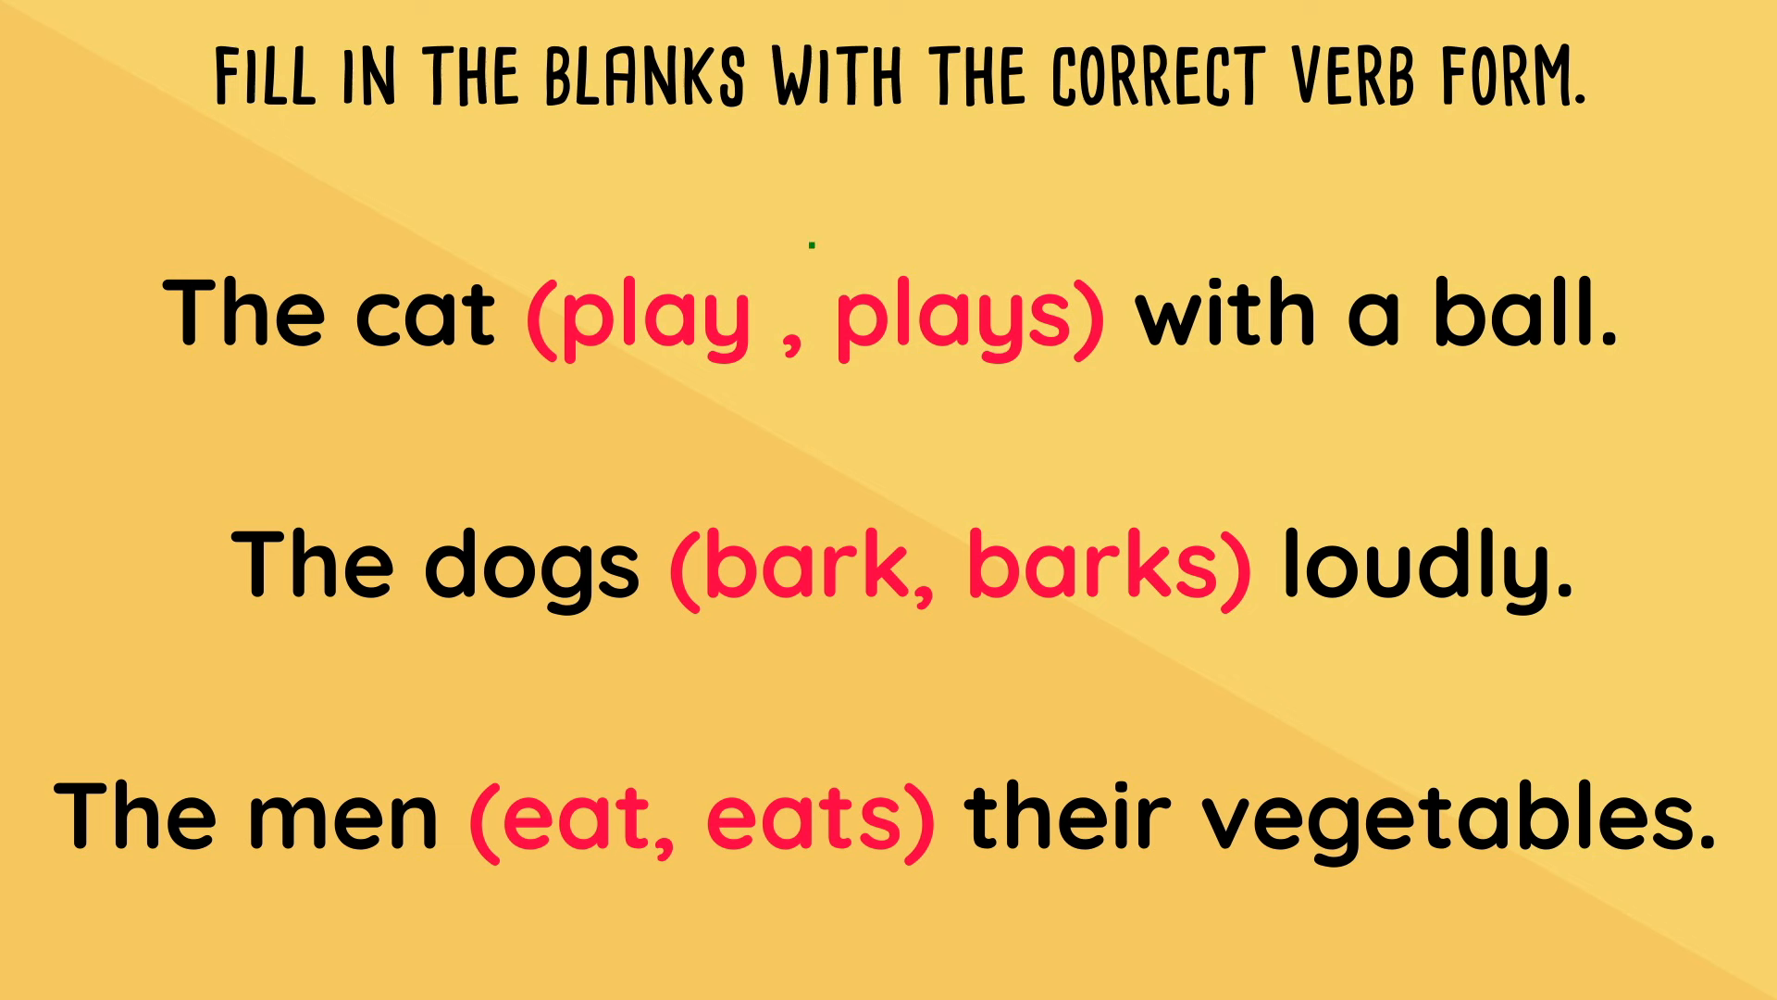
click(957, 313)
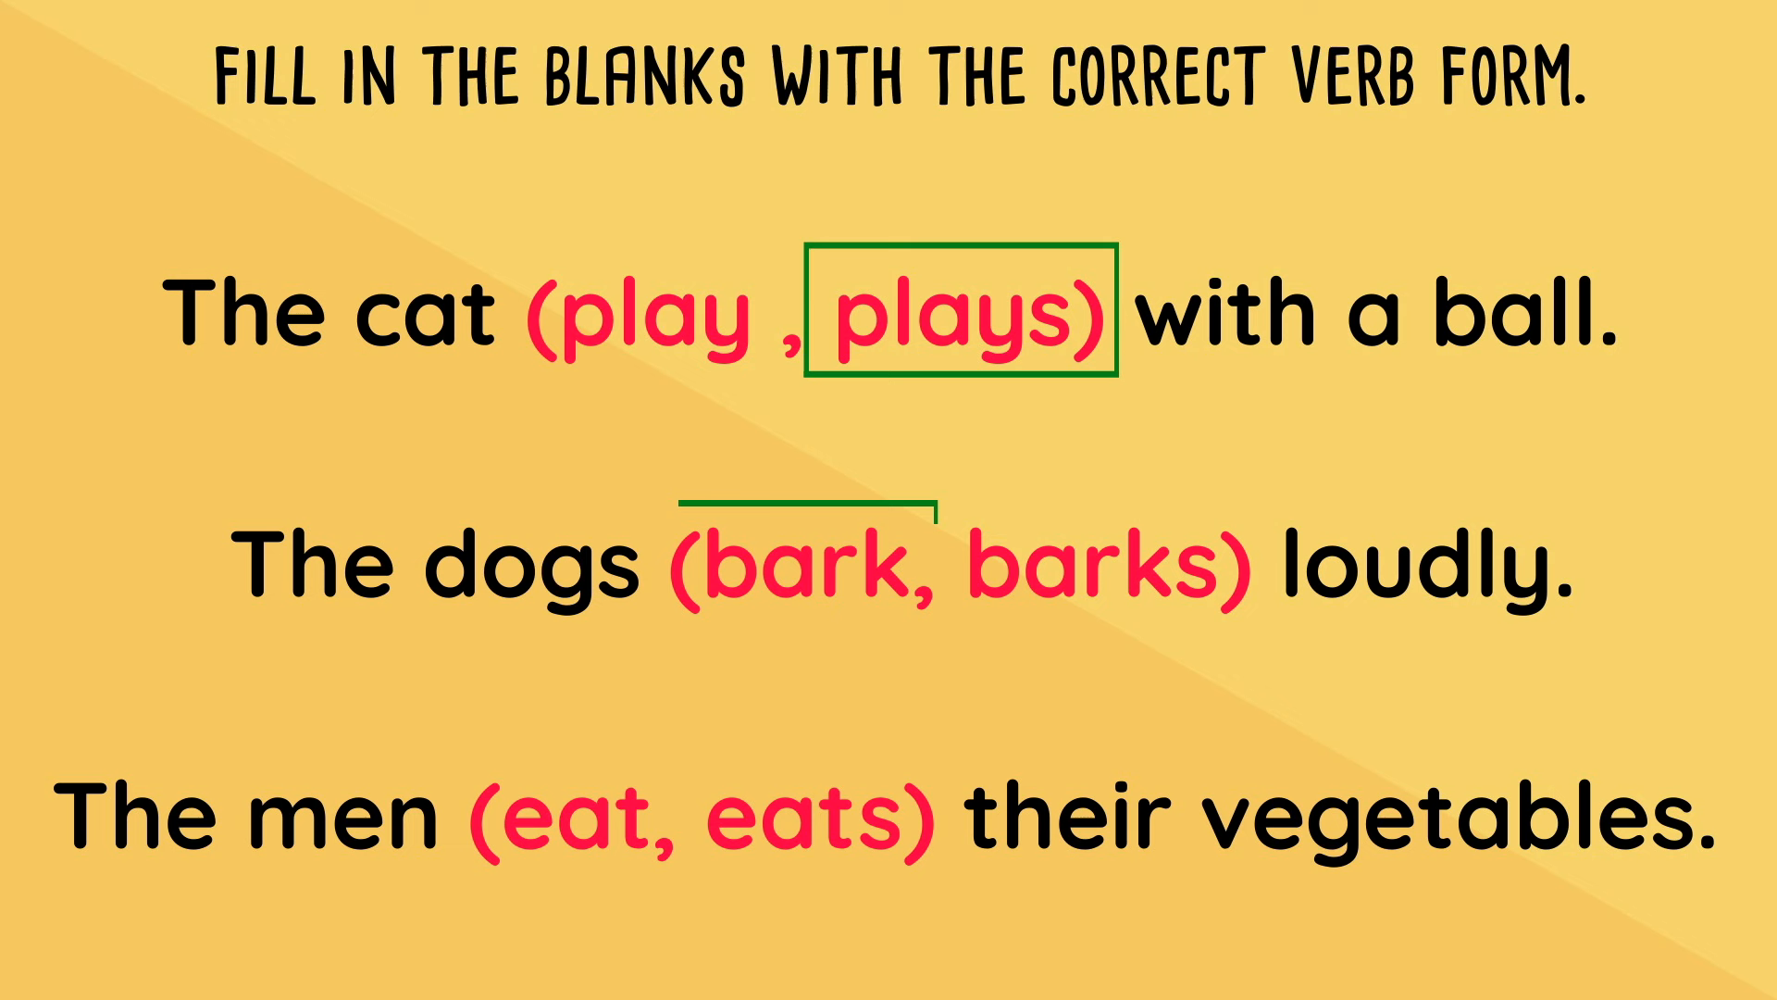
click(805, 567)
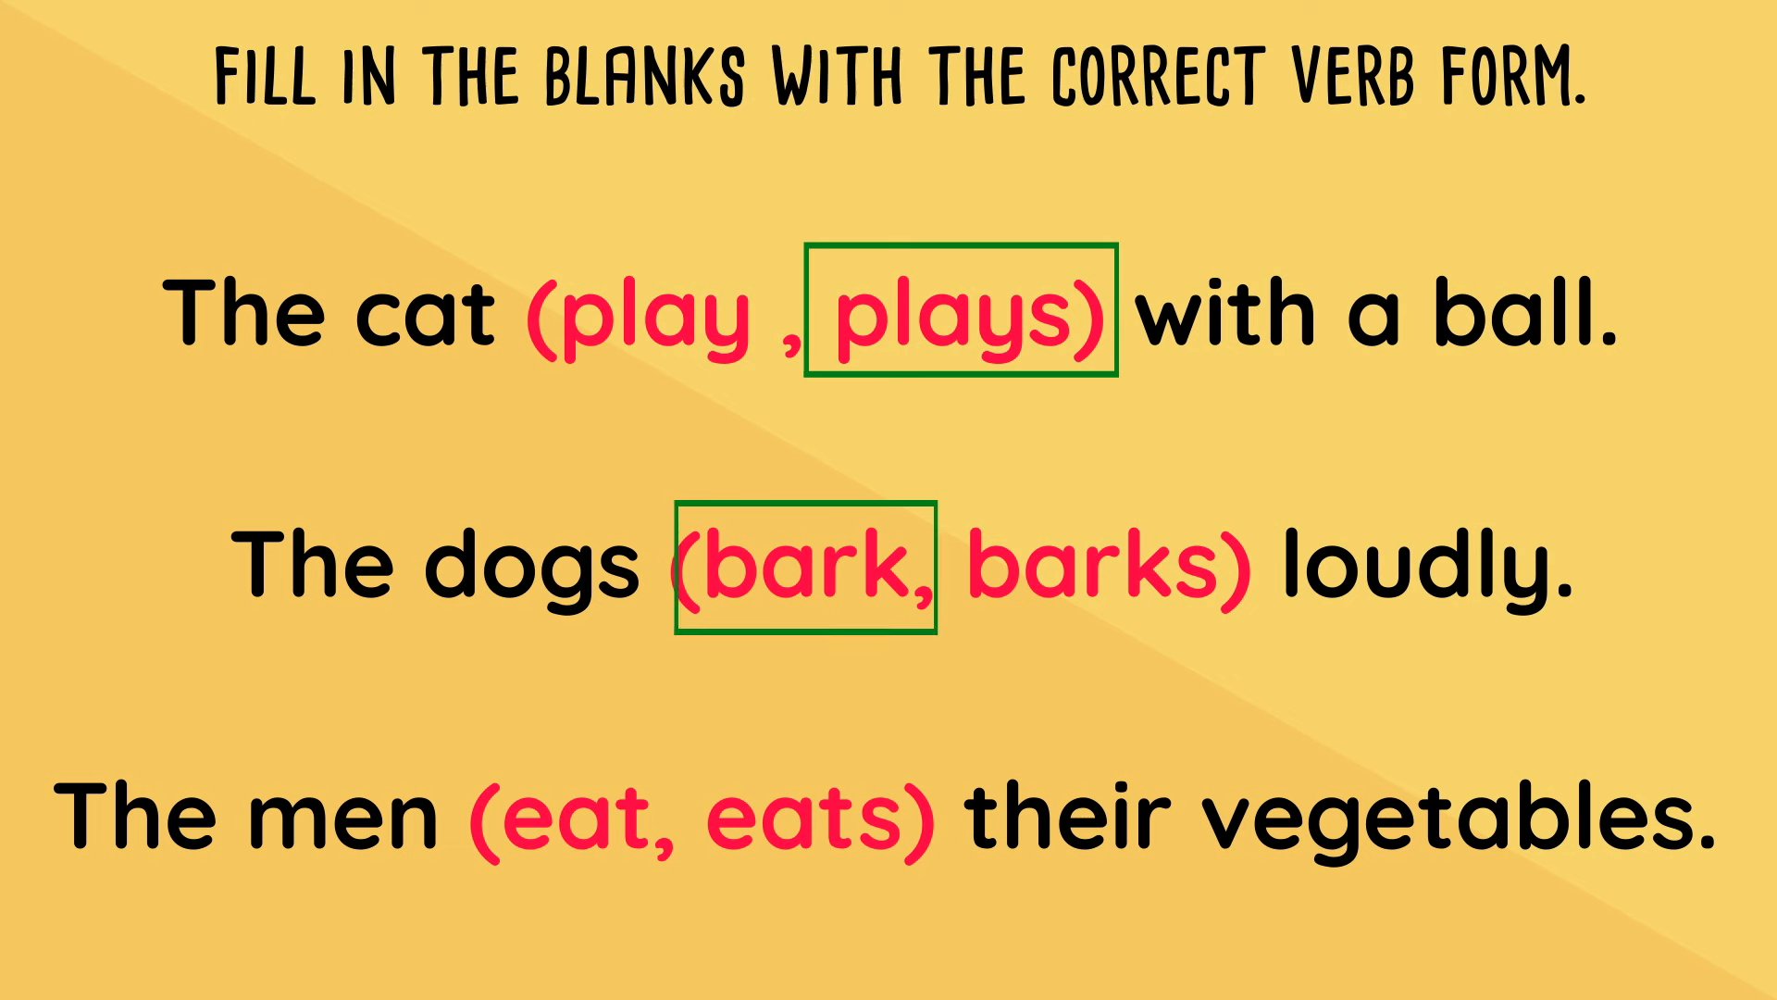
click(567, 814)
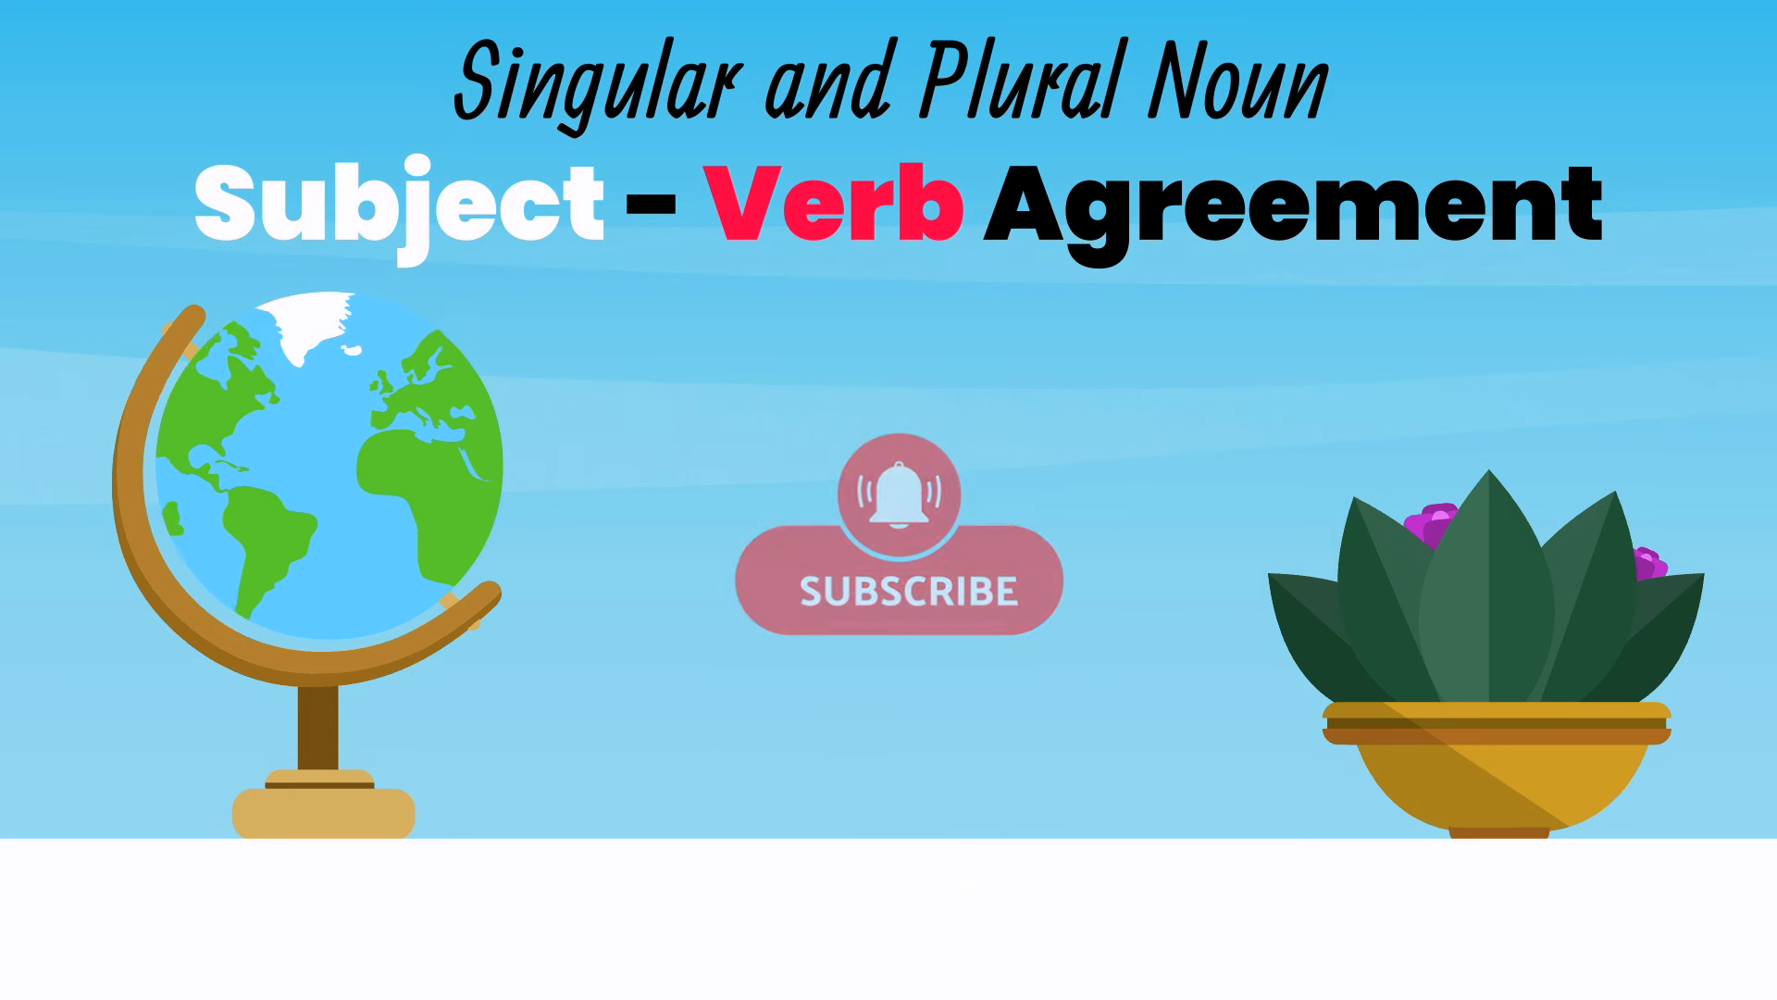
click(909, 579)
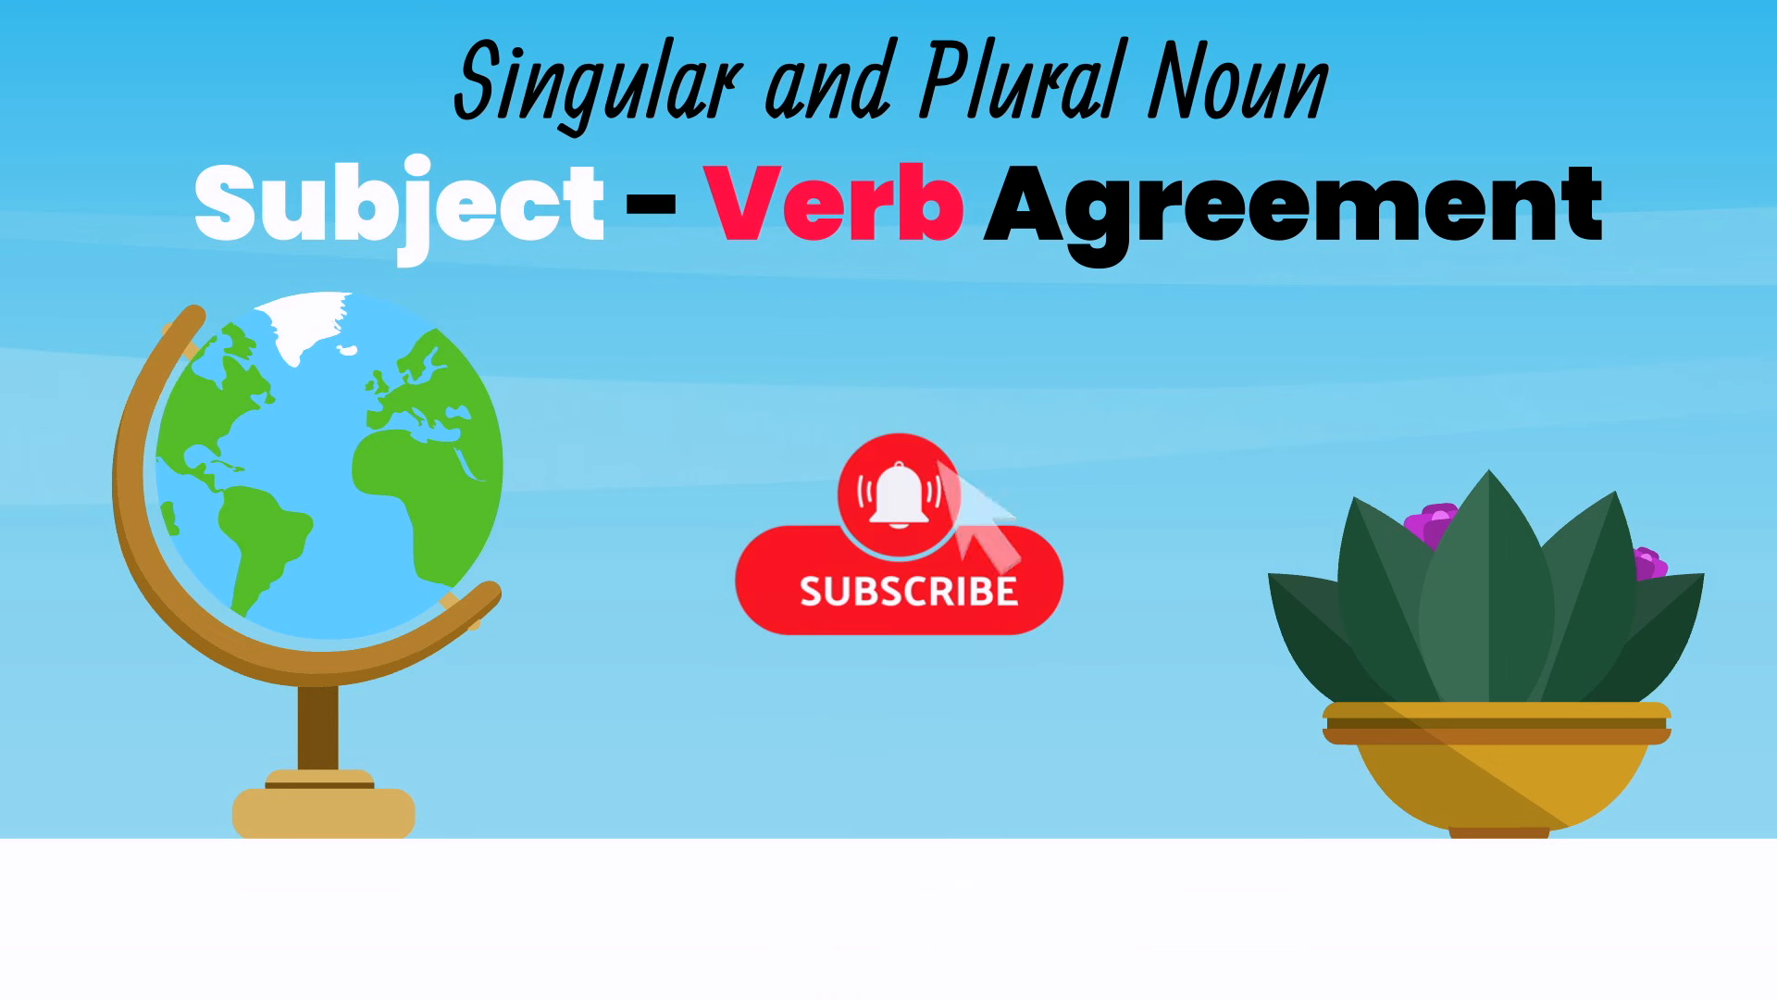